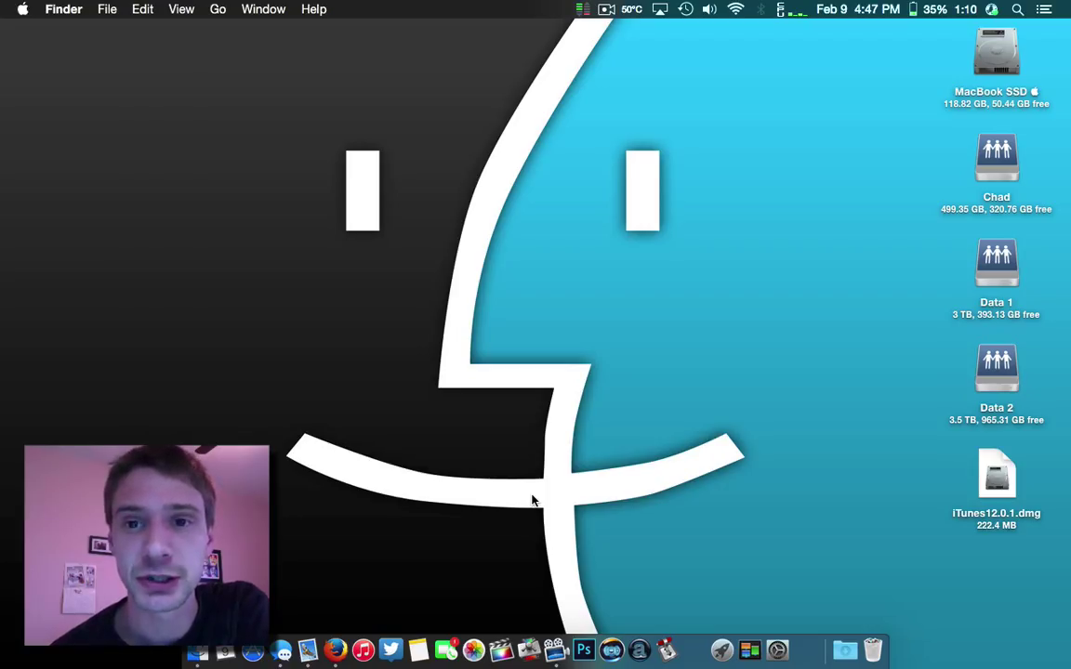
mouse_move(787, 397)
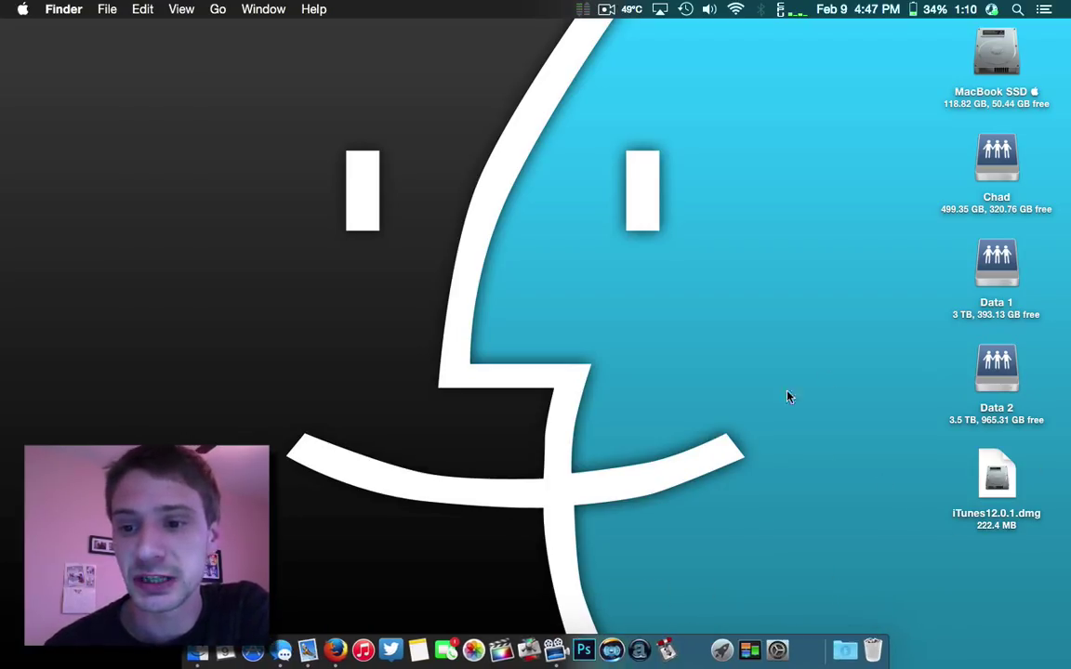
mouse_move(982, 504)
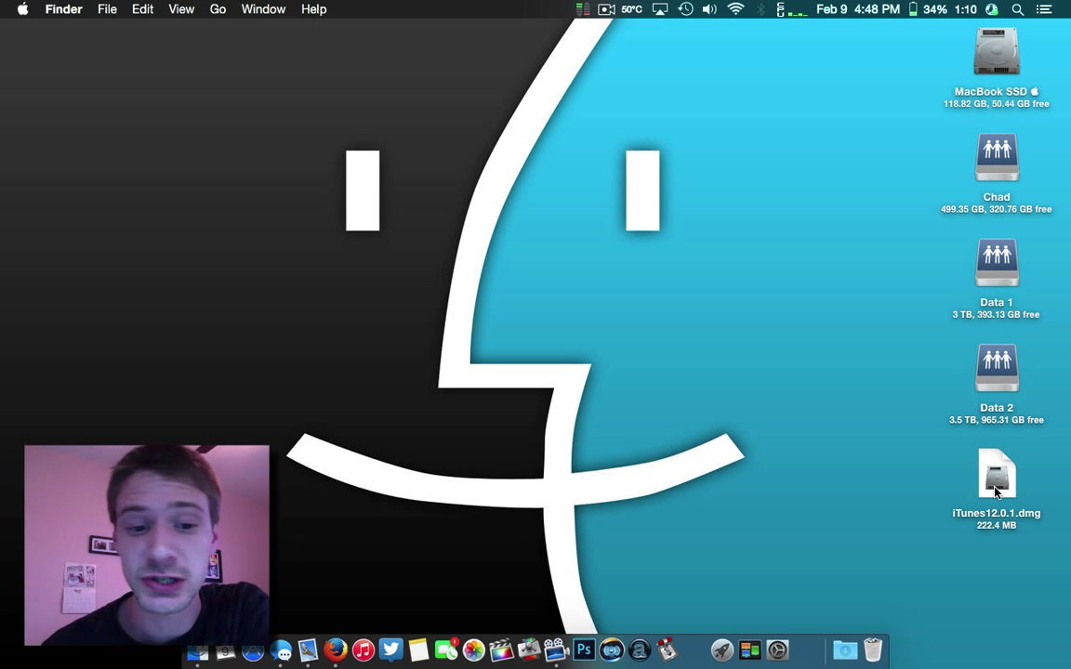
Step: Show all installed apps in Launchpad to find Pacifist
left_click(721, 650)
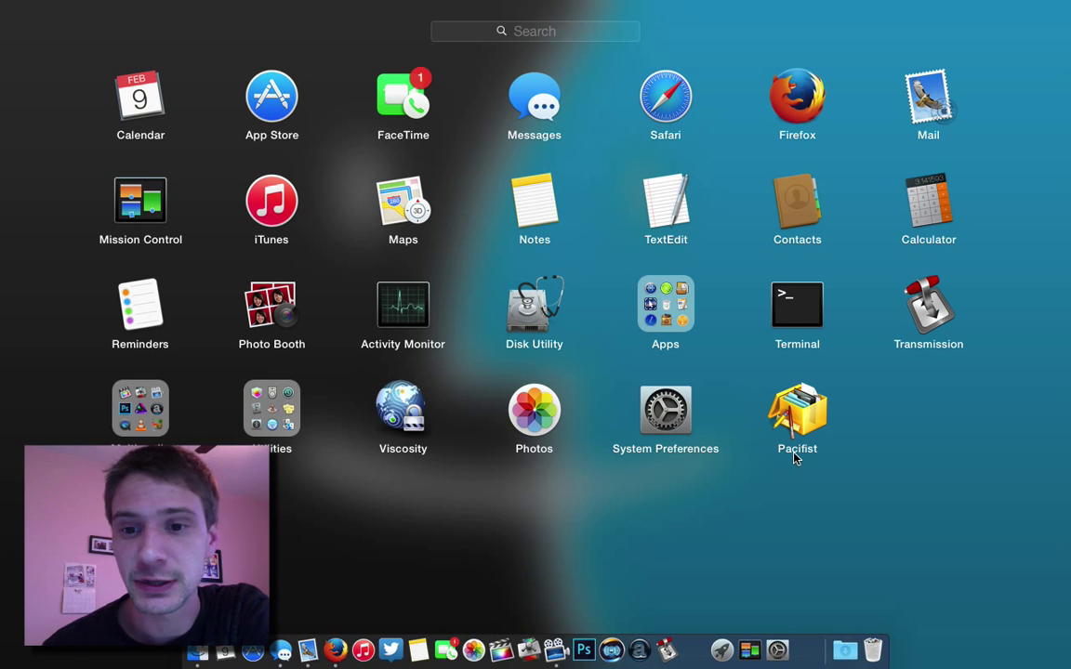
mouse_move(811, 428)
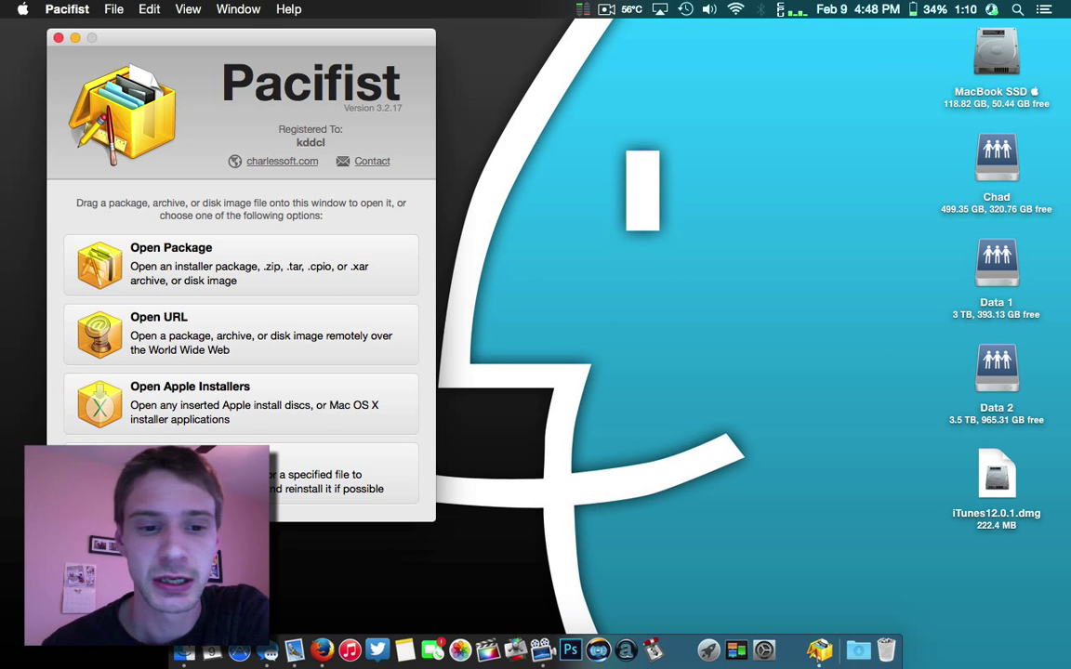
mouse_move(547, 342)
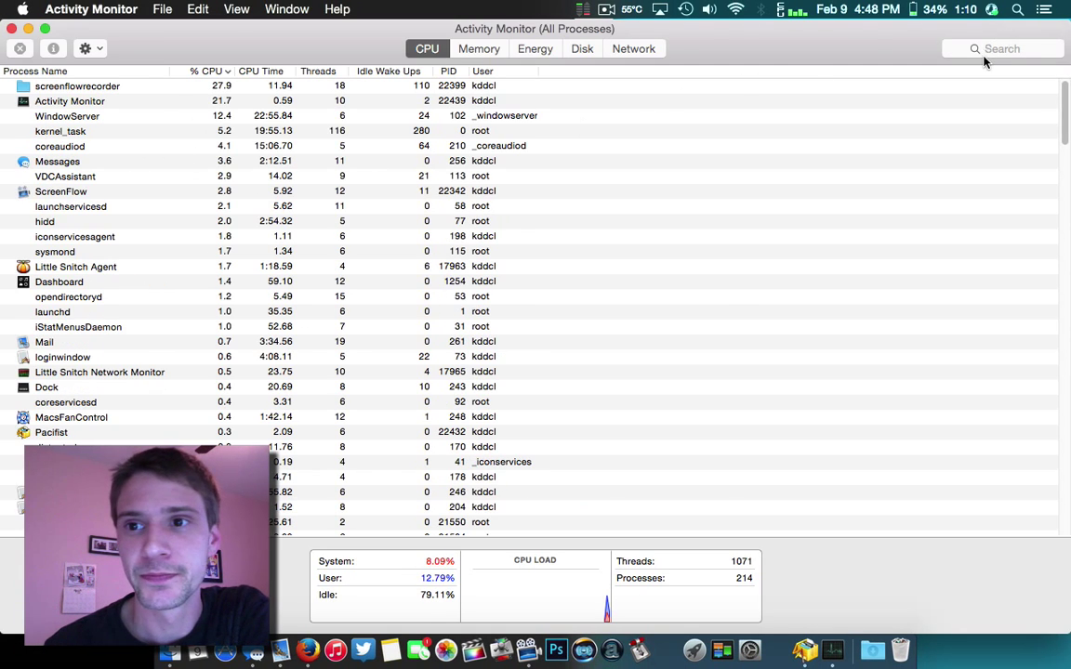
Step: Search Activity Monitor for 'itune' and select the iTunes Helper process
type("itunes")
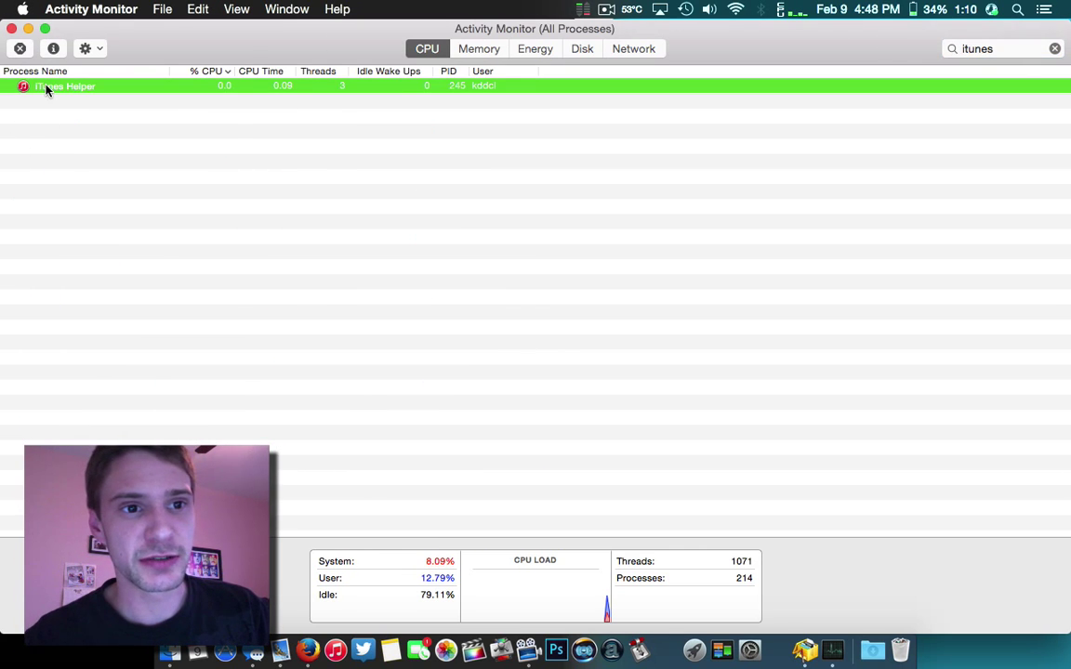
left_click(19, 48)
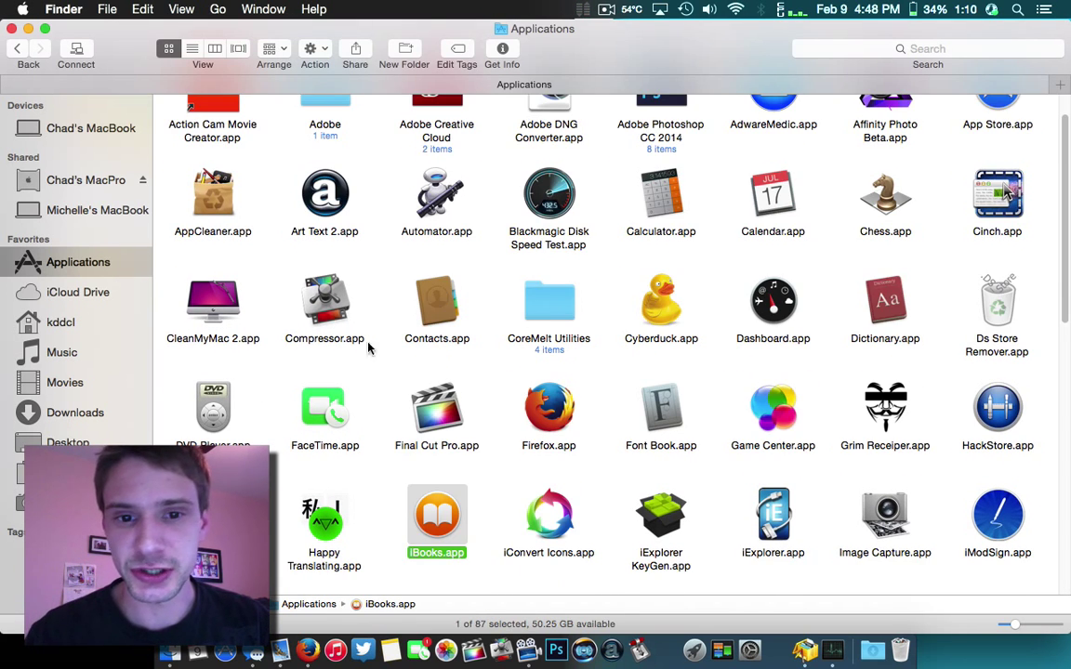
Step: Select iTunes.app in Applications and dismiss the warning that it can't be deleted
scroll("down", 3)
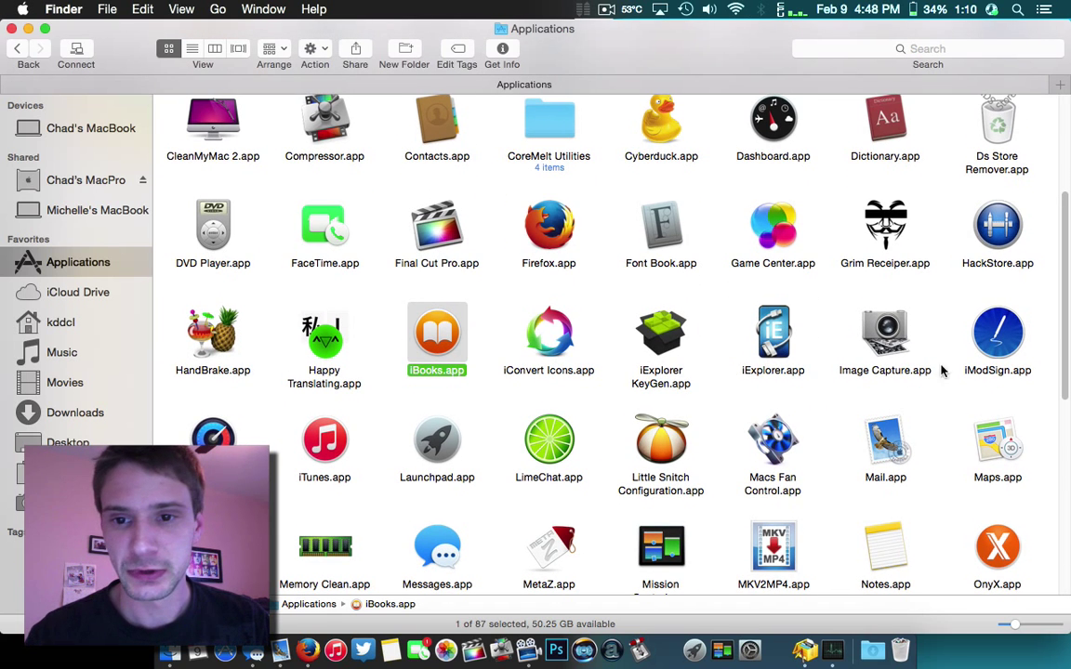
left_click(325, 439)
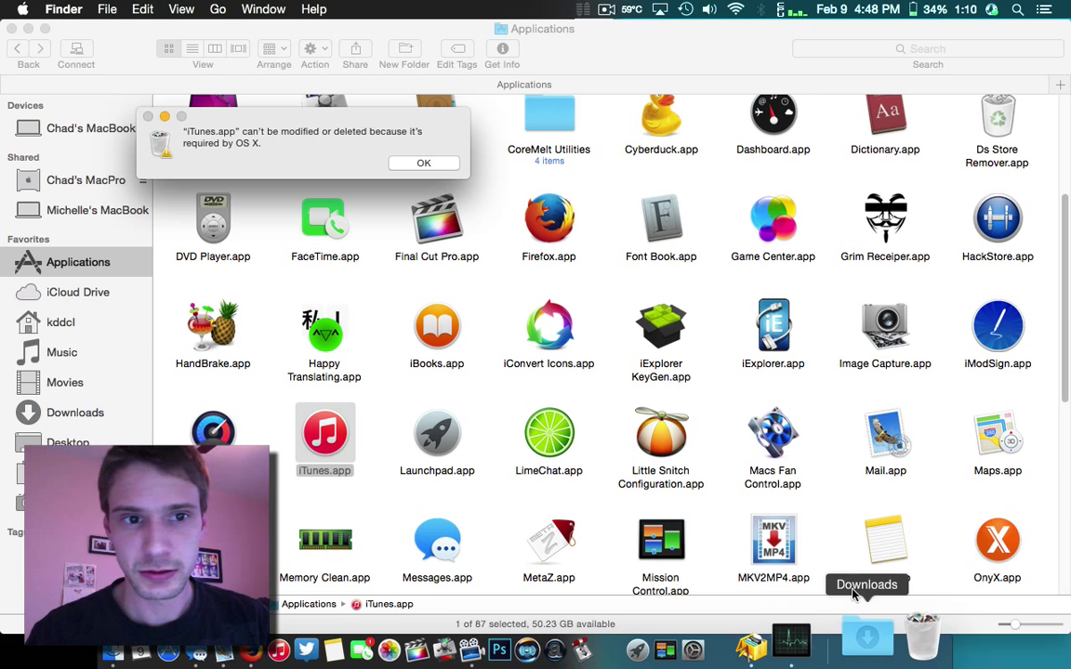
left_click(423, 162)
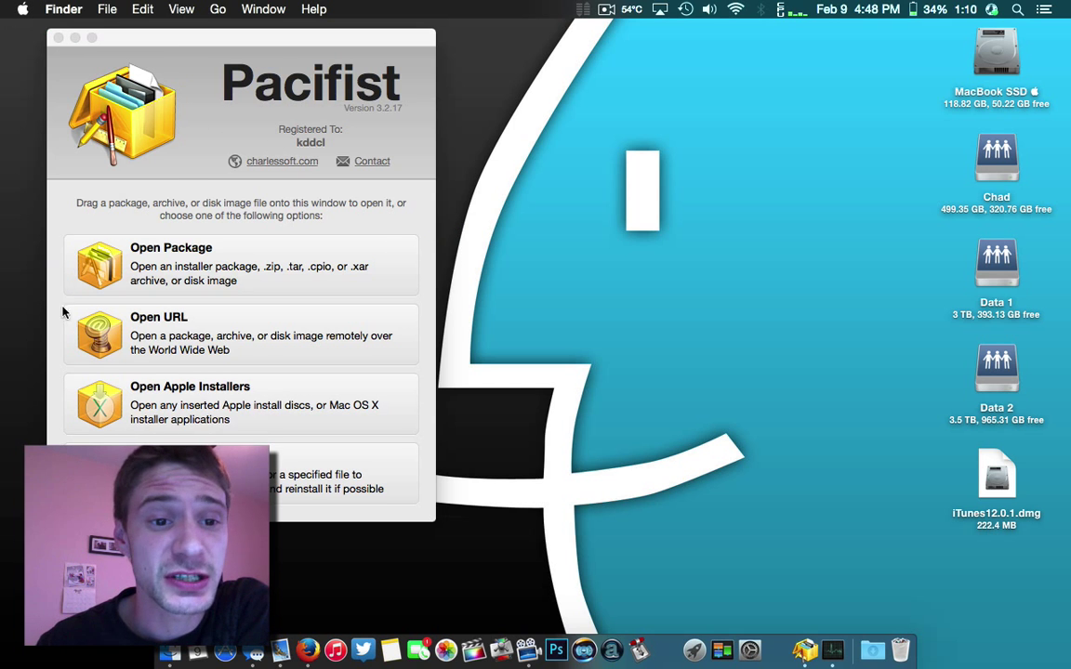
mouse_move(911, 231)
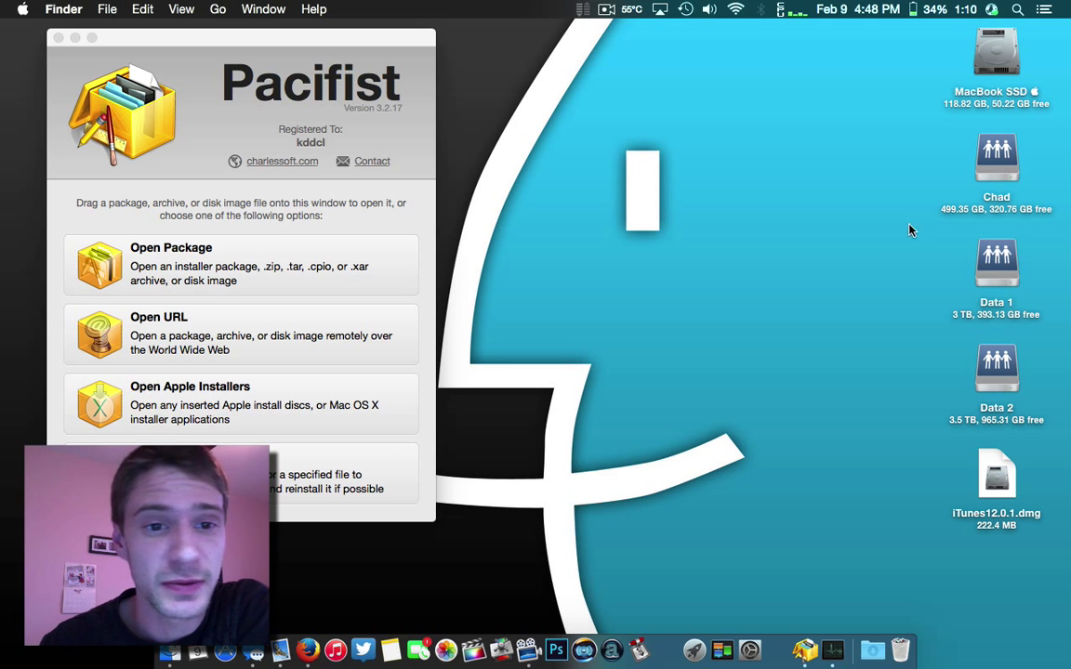
Step: Mount iTunes12.0.1.dmg and open Install iTunes.pkg in Pacifist
double_click(997, 474)
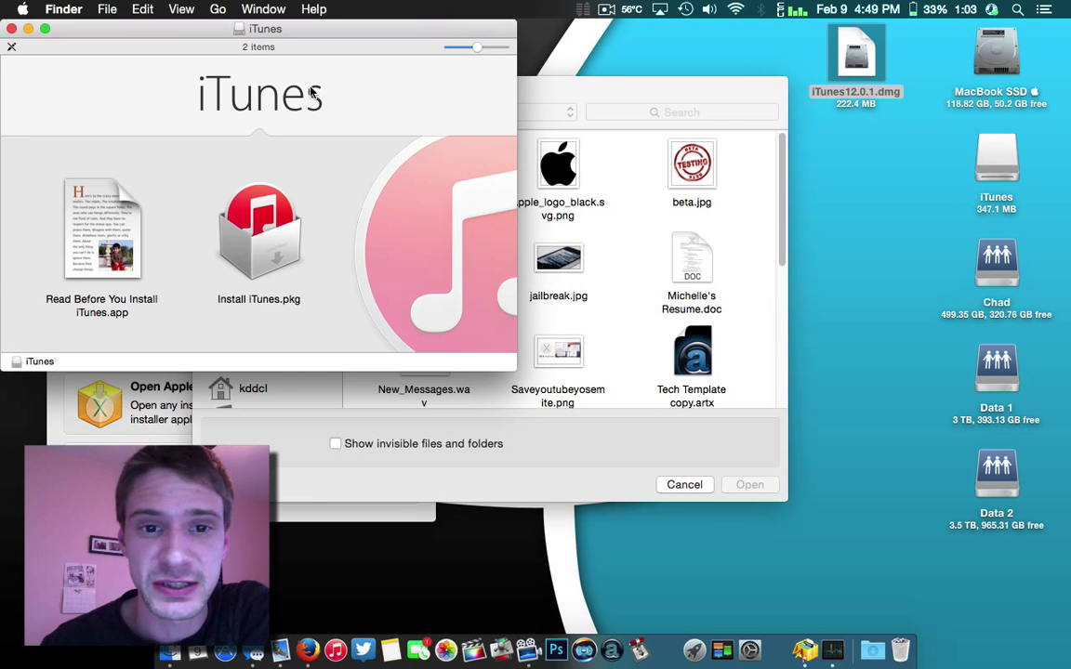
mouse_move(636, 93)
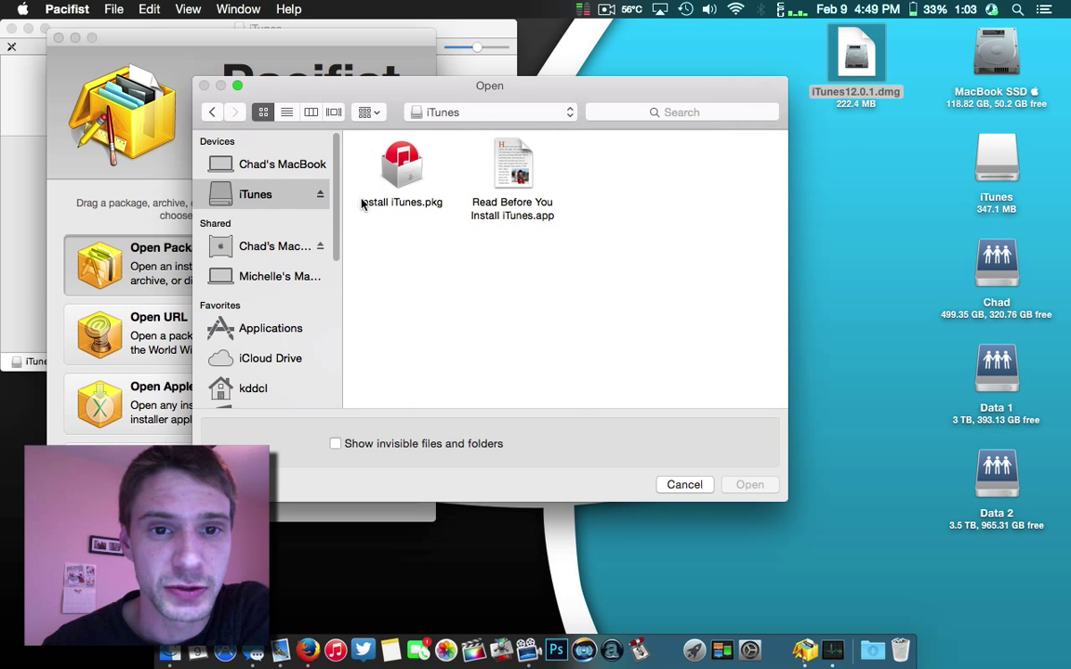
mouse_move(70, 65)
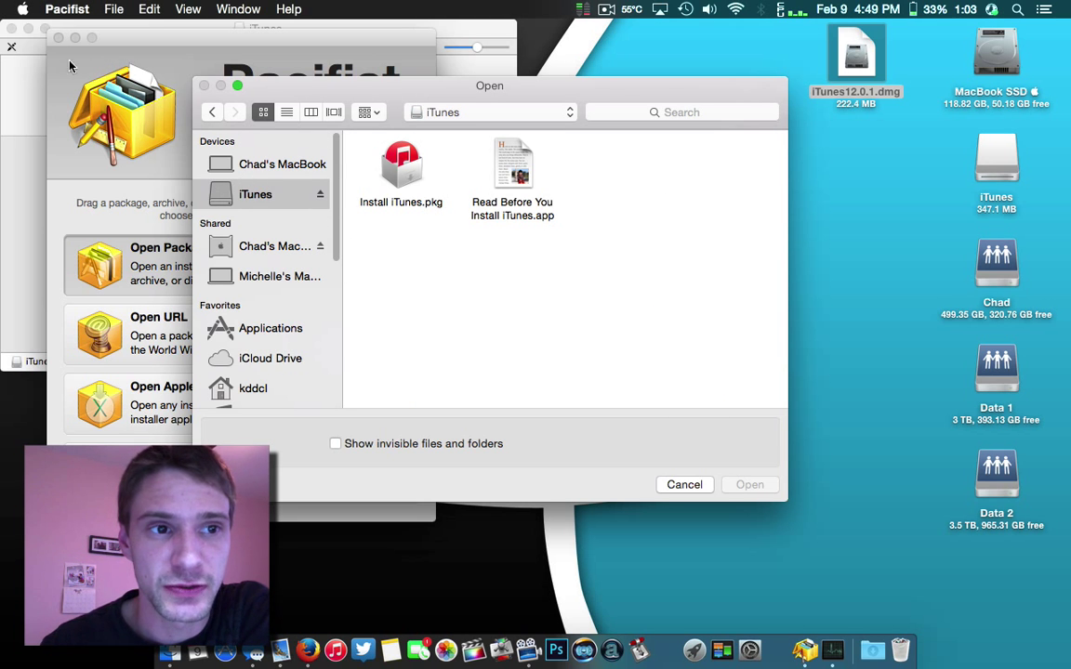
mouse_move(678, 306)
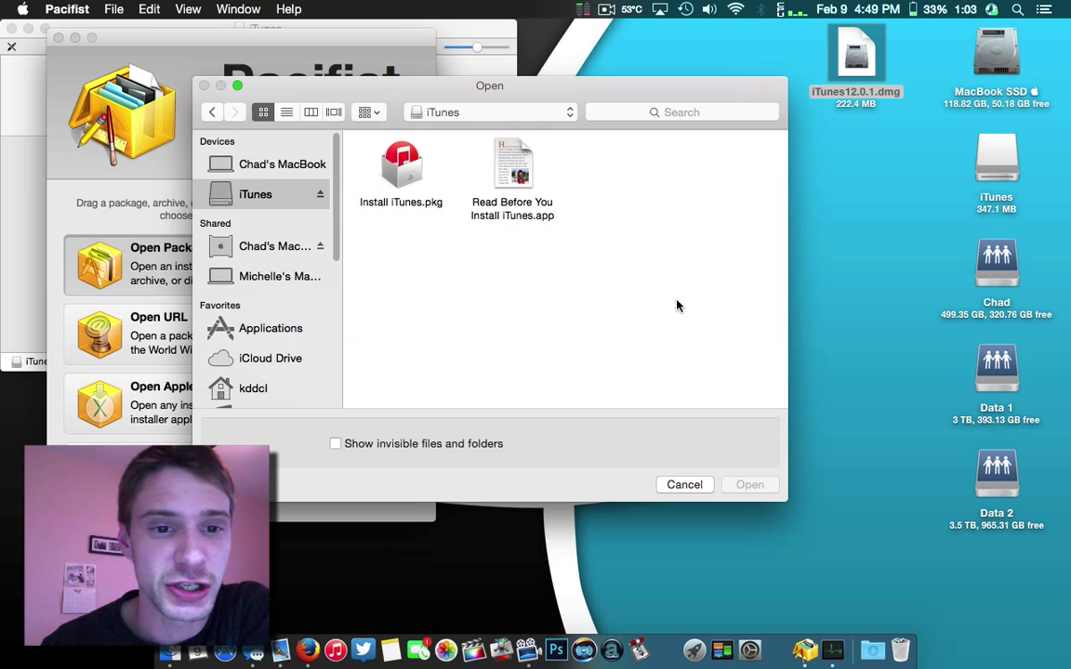
left_click(400, 163)
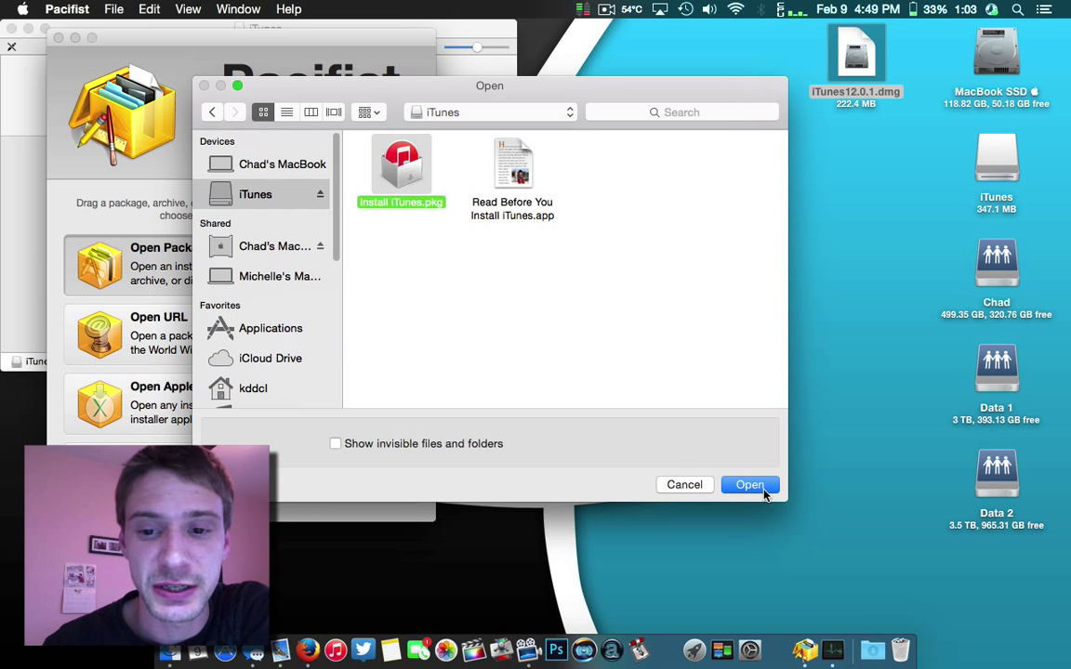
left_click(749, 484)
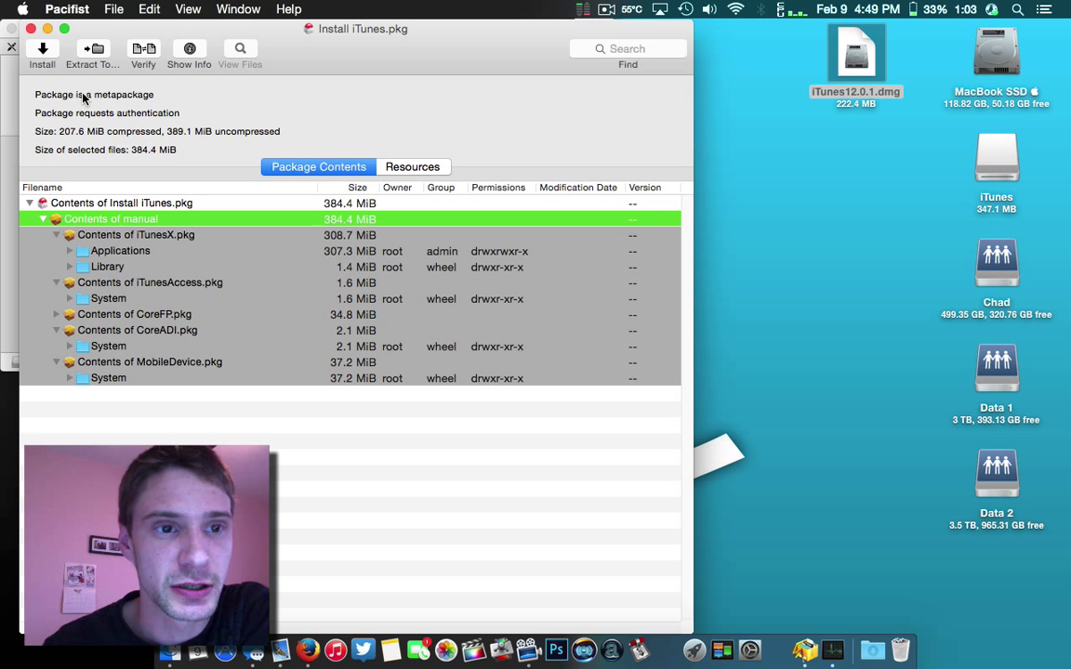
Step: Start installing the package contents, enter the password, and approve helper and admin access
left_click(42, 52)
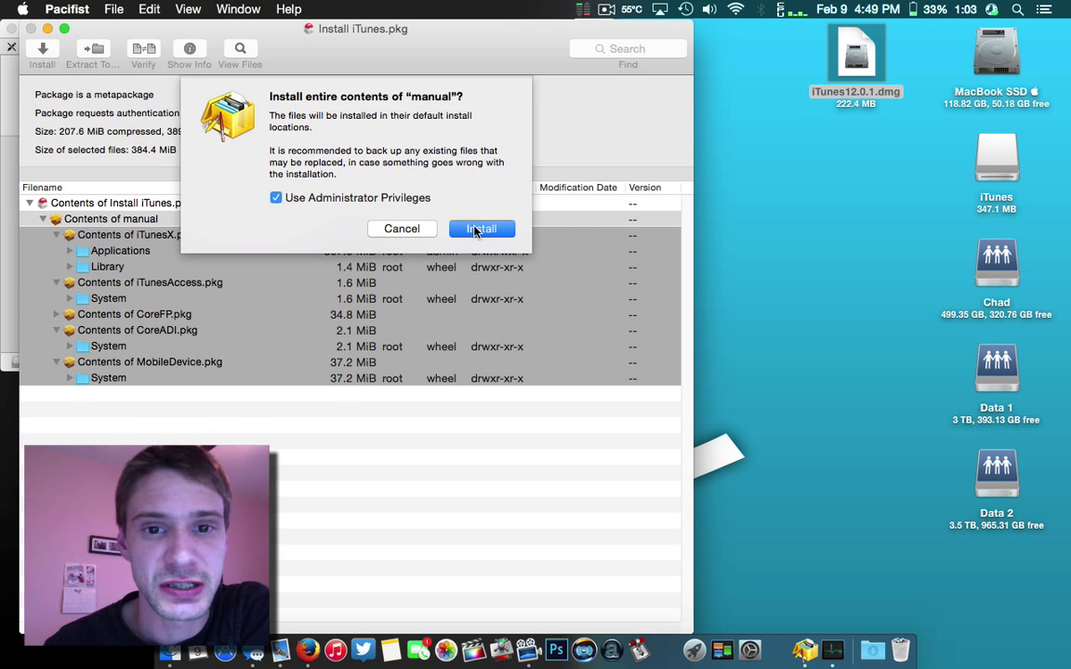
left_click(481, 228)
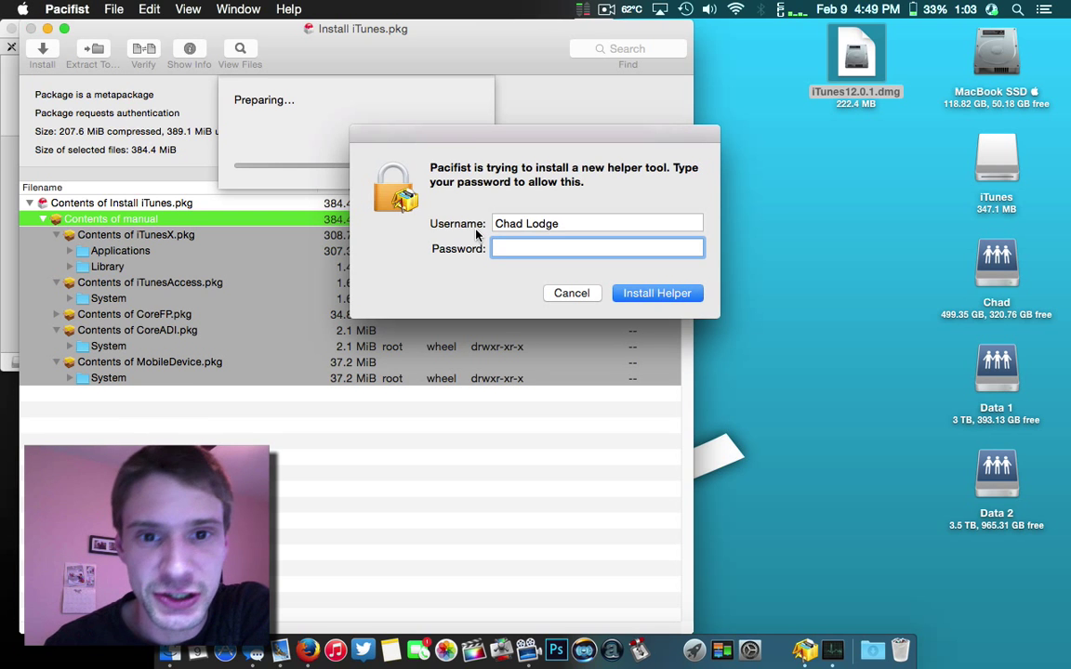
type("••••")
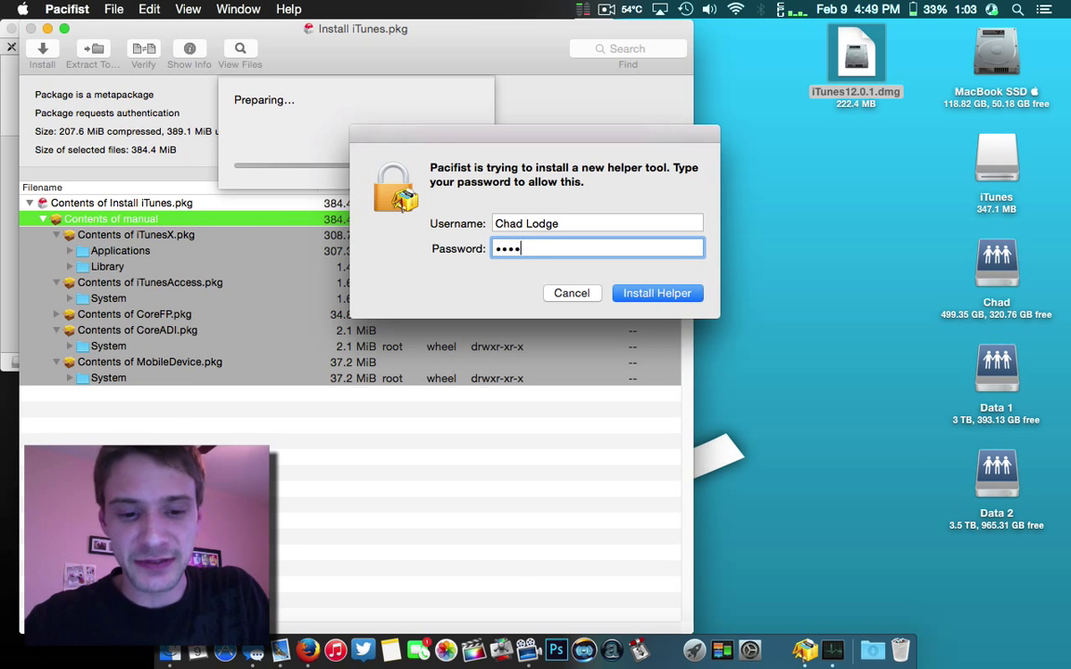
left_click(657, 292)
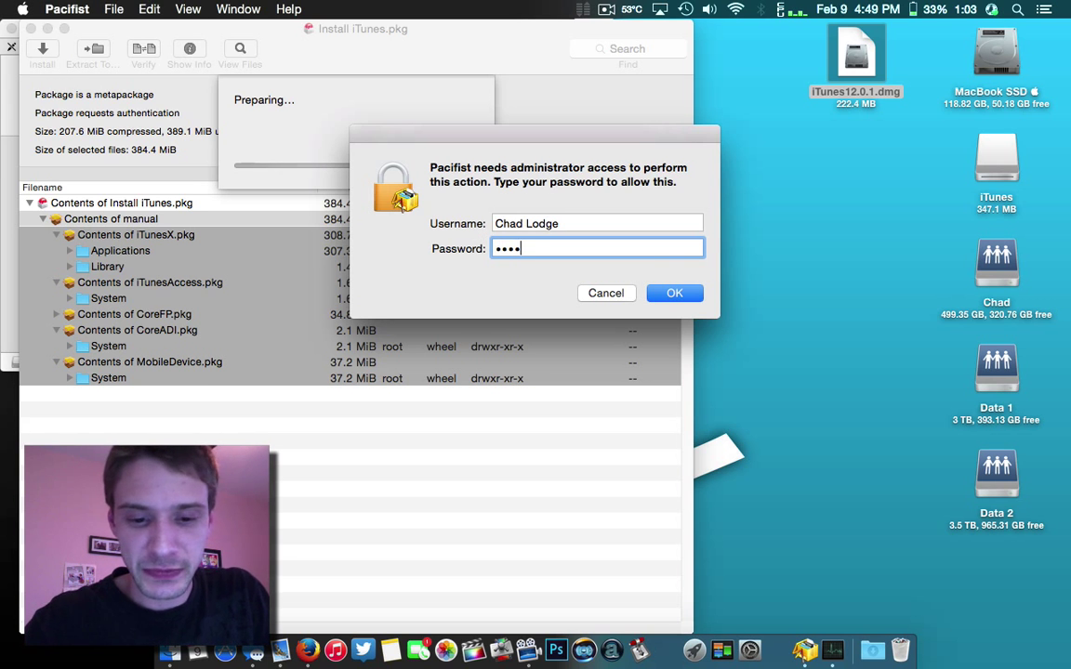
left_click(674, 293)
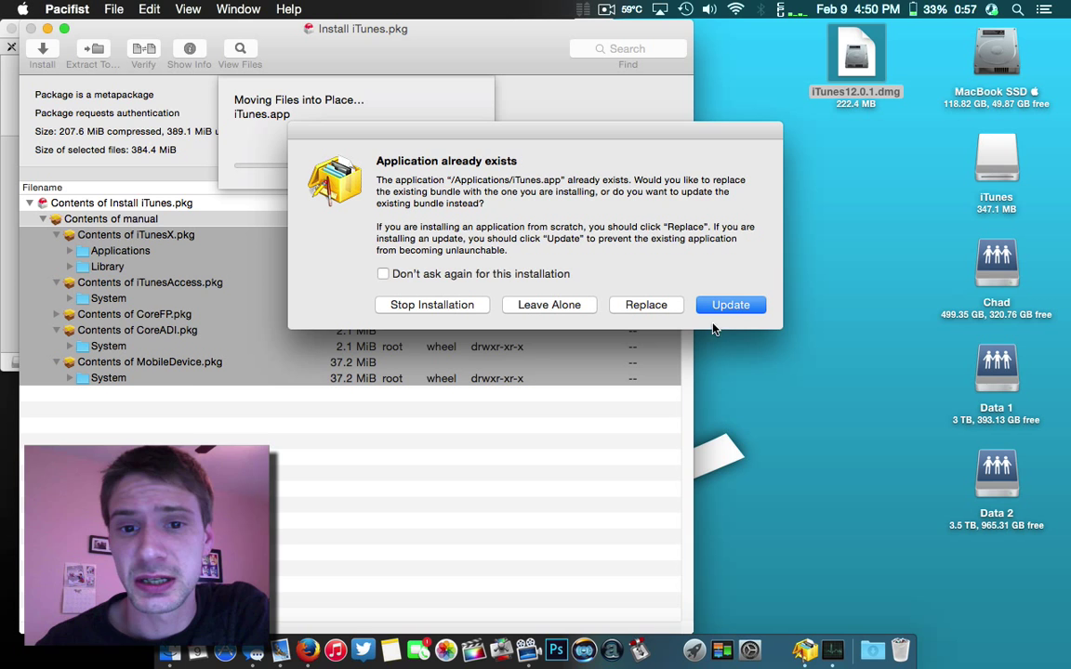
mouse_move(669, 329)
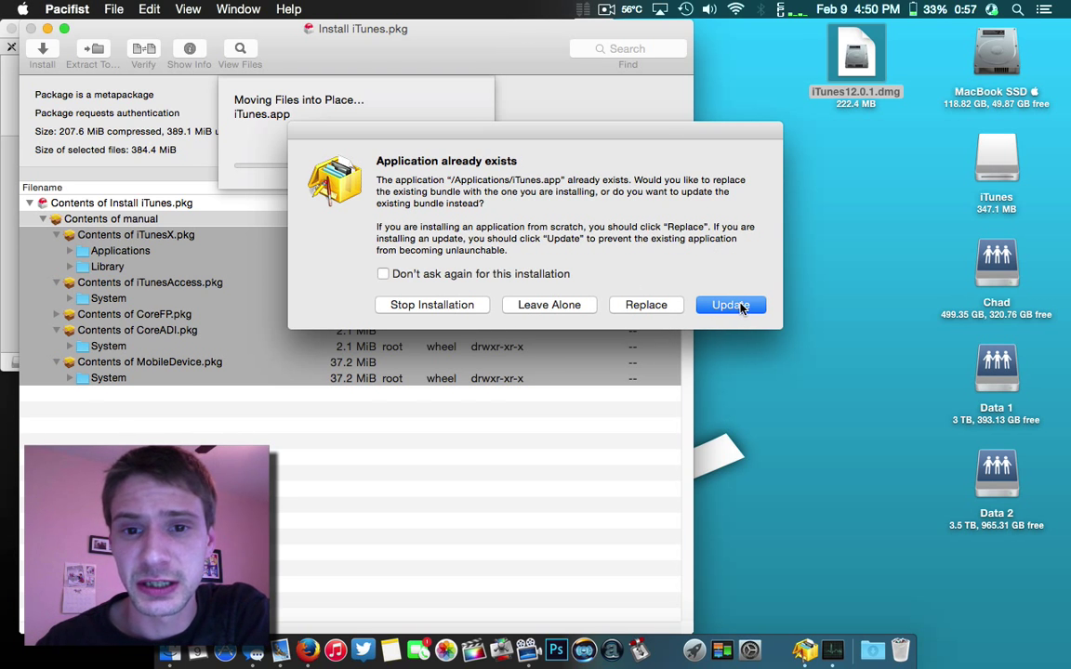
mouse_move(655, 312)
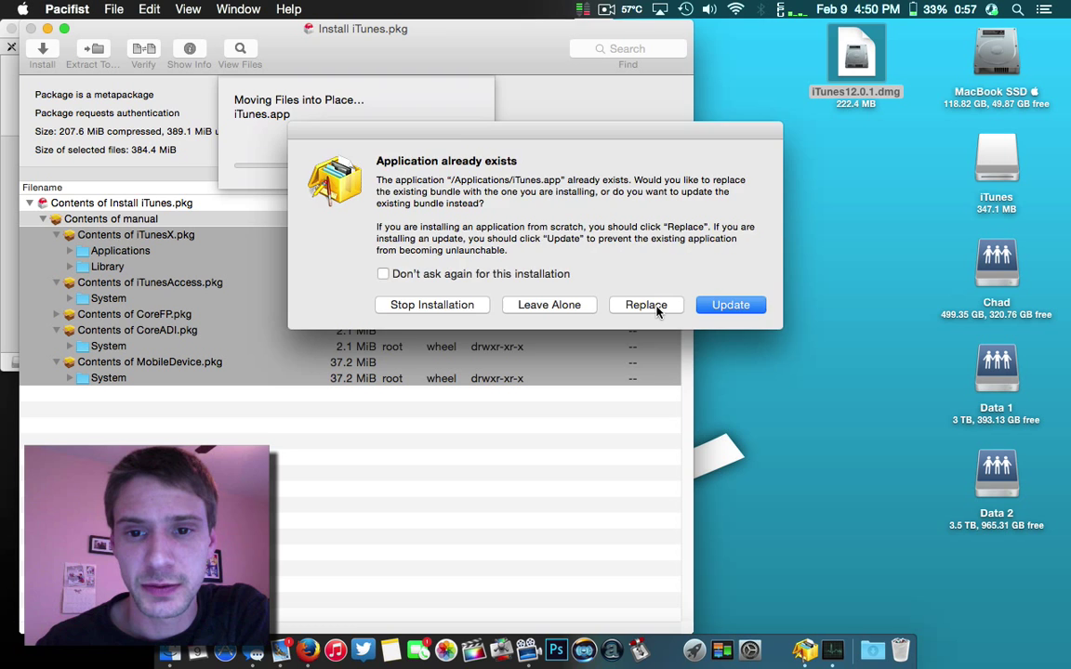
Step: Replace existing iTunes.app, Acknowledgements.rtf, iTunesAccess, CoreADI and AirTrafficHost with package copies
left_click(731, 305)
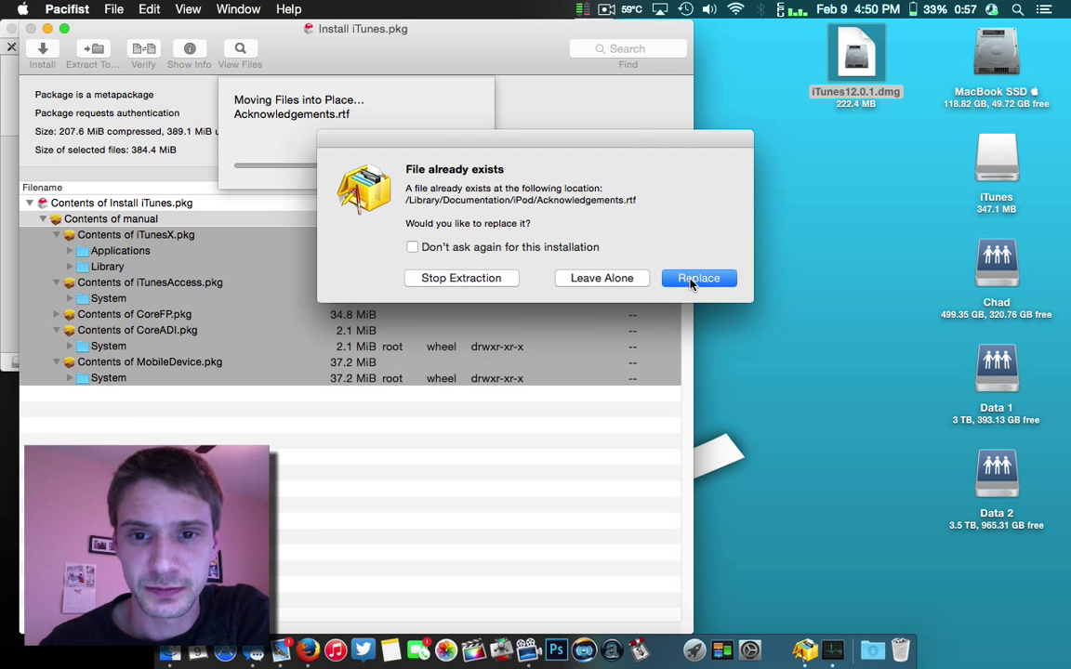
left_click(698, 278)
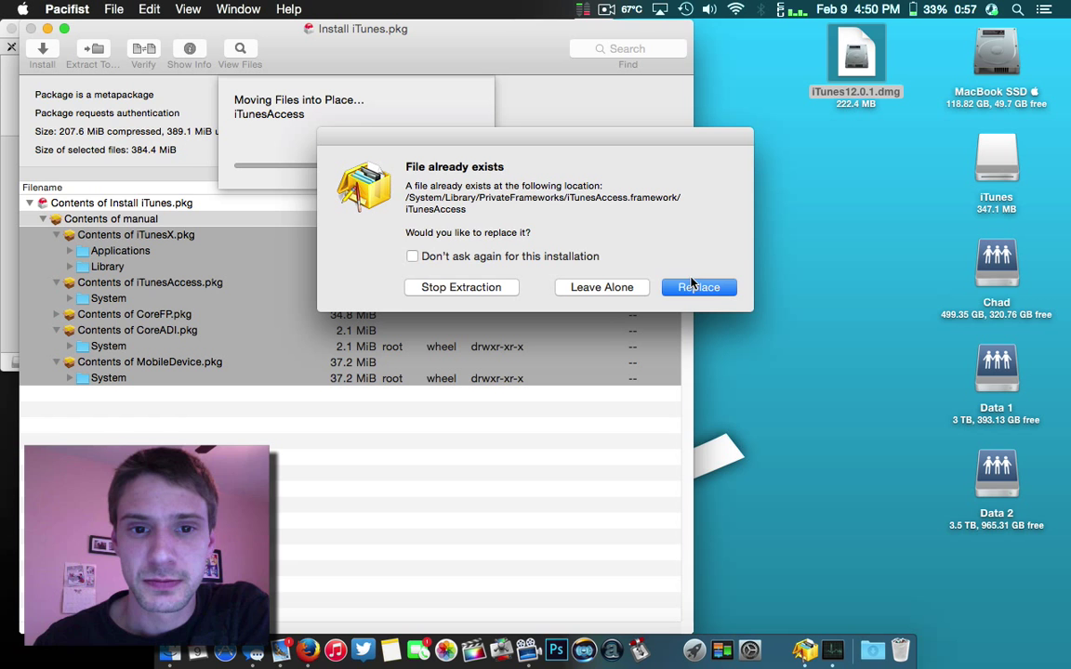
mouse_move(698, 287)
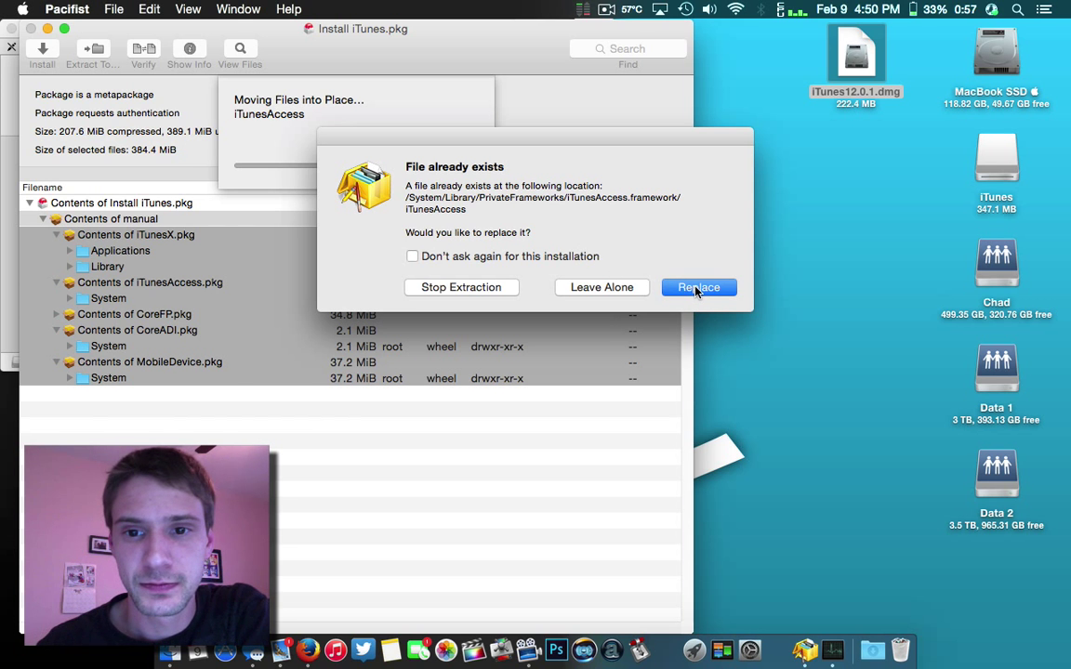
left_click(698, 287)
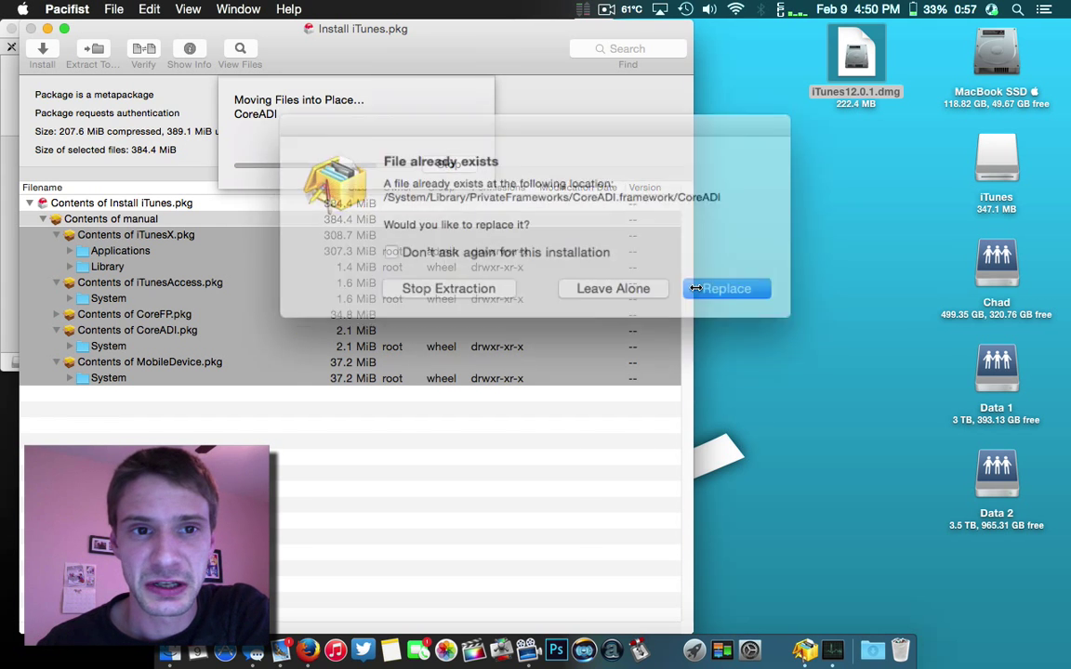
left_click(727, 289)
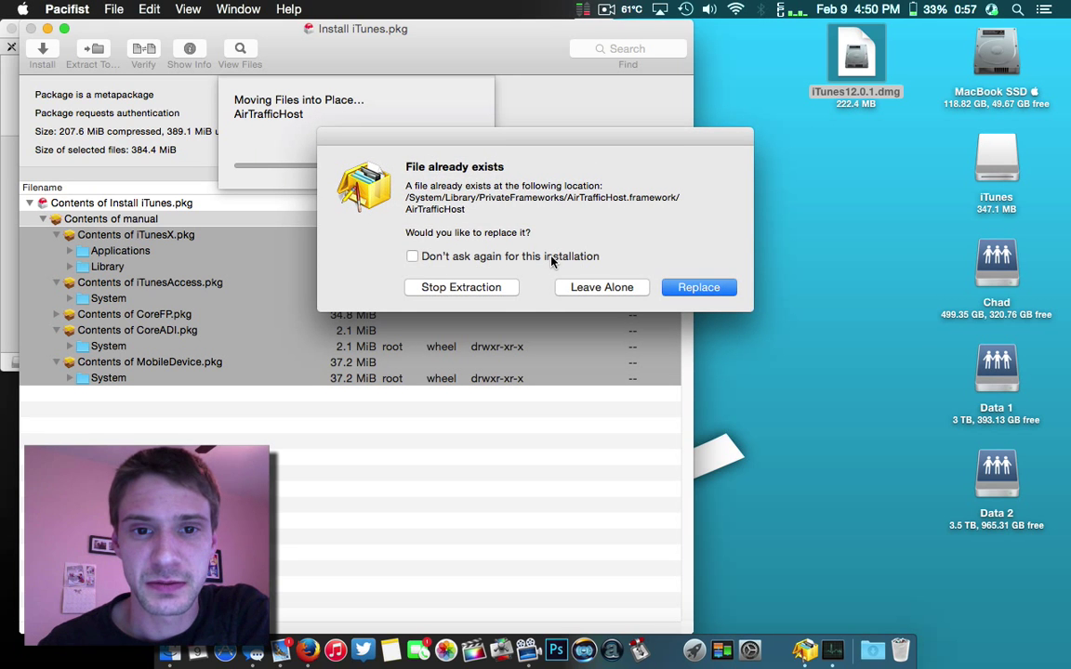
left_click(698, 286)
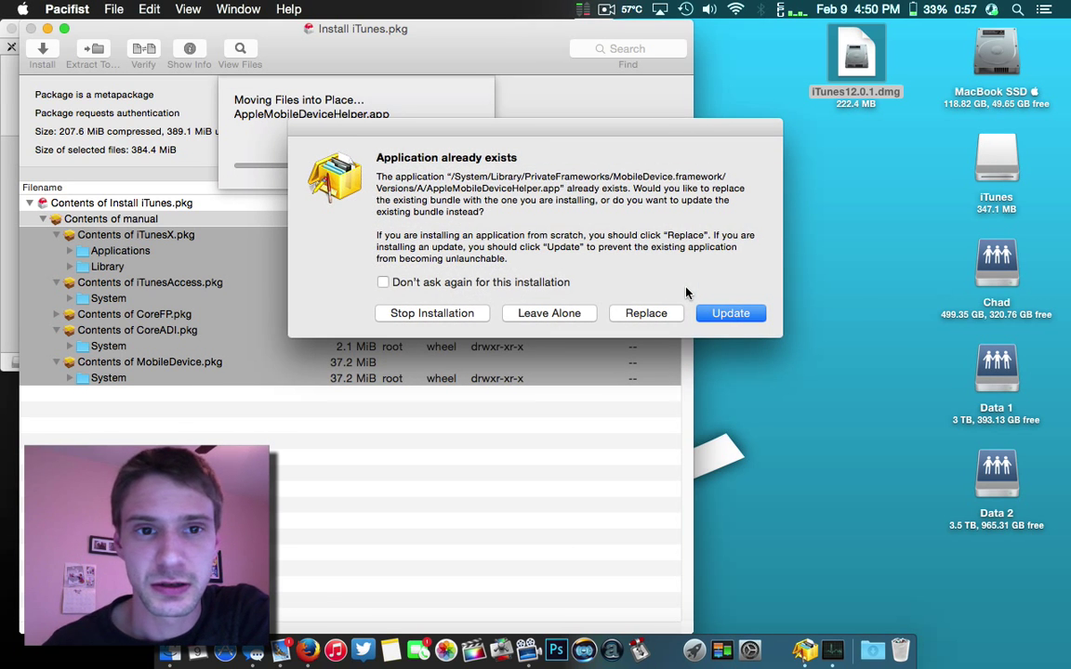
Step: Stop further conflict prompts and replace AppleMobileDeviceHelper
left_click(383, 282)
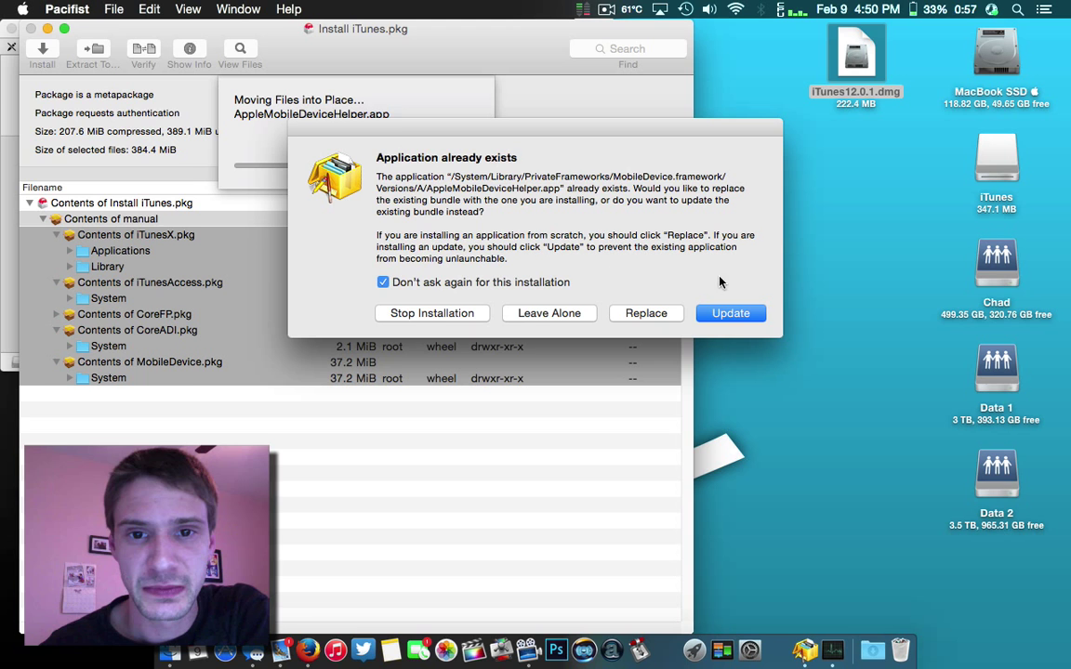
left_click(730, 313)
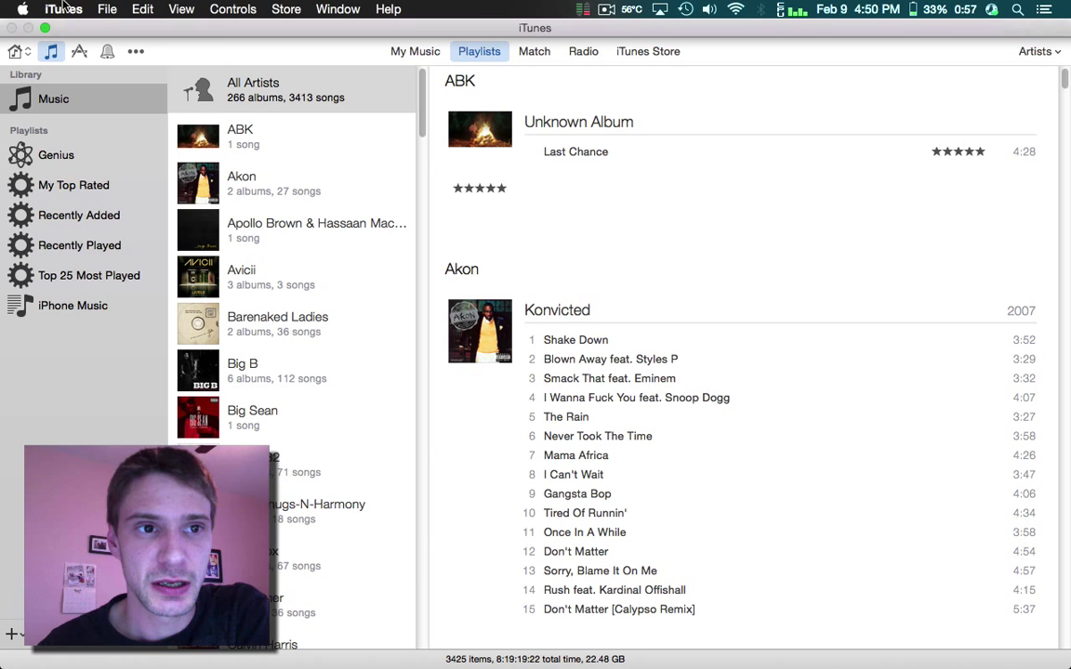
Step: Check About iTunes to confirm version 12.0.1.26 is installed
left_click(63, 9)
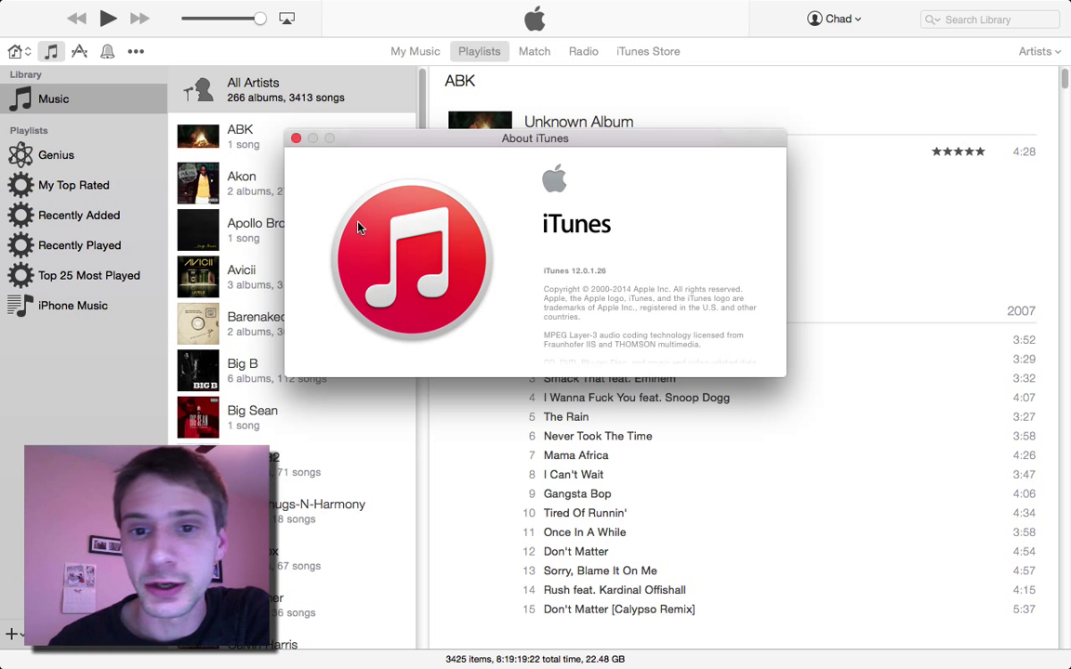
scroll("down", 3)
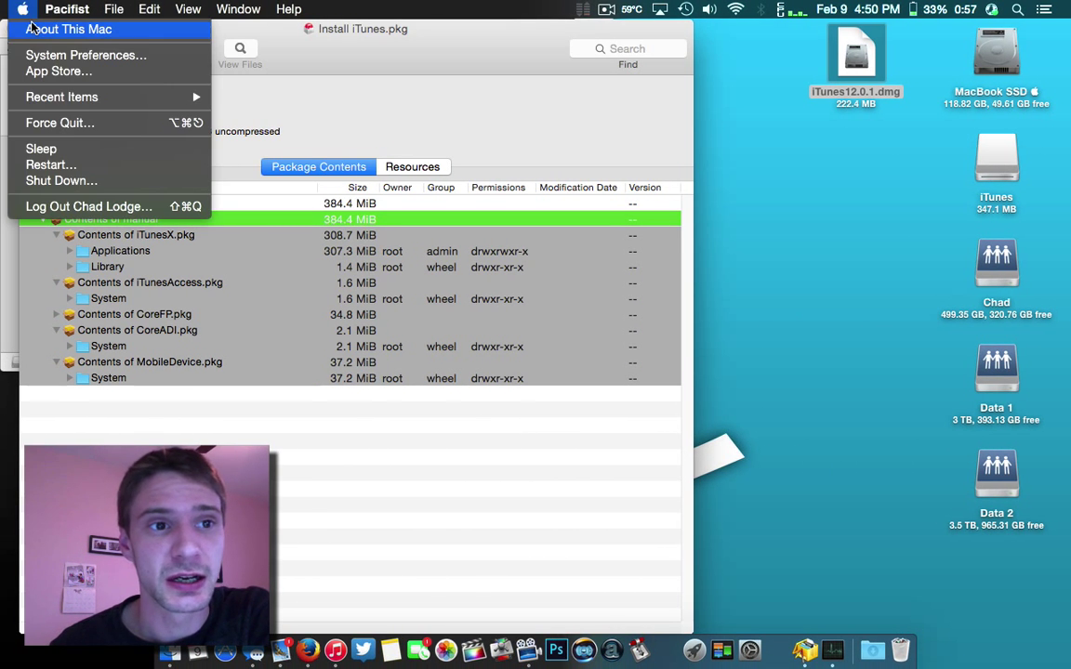
left_click(67, 29)
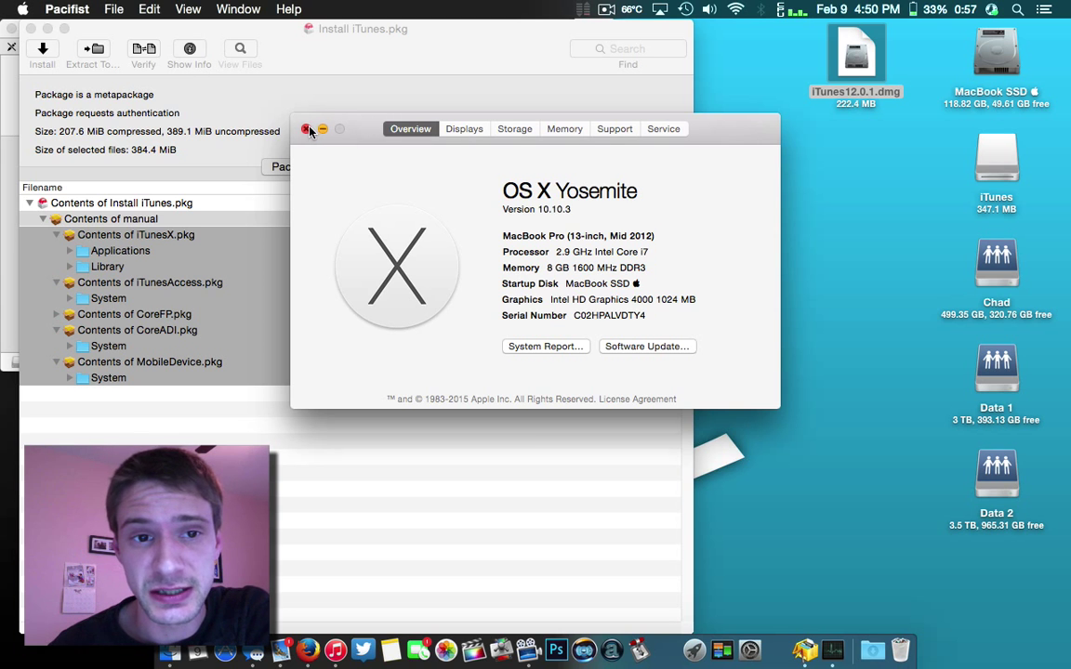
left_click(306, 128)
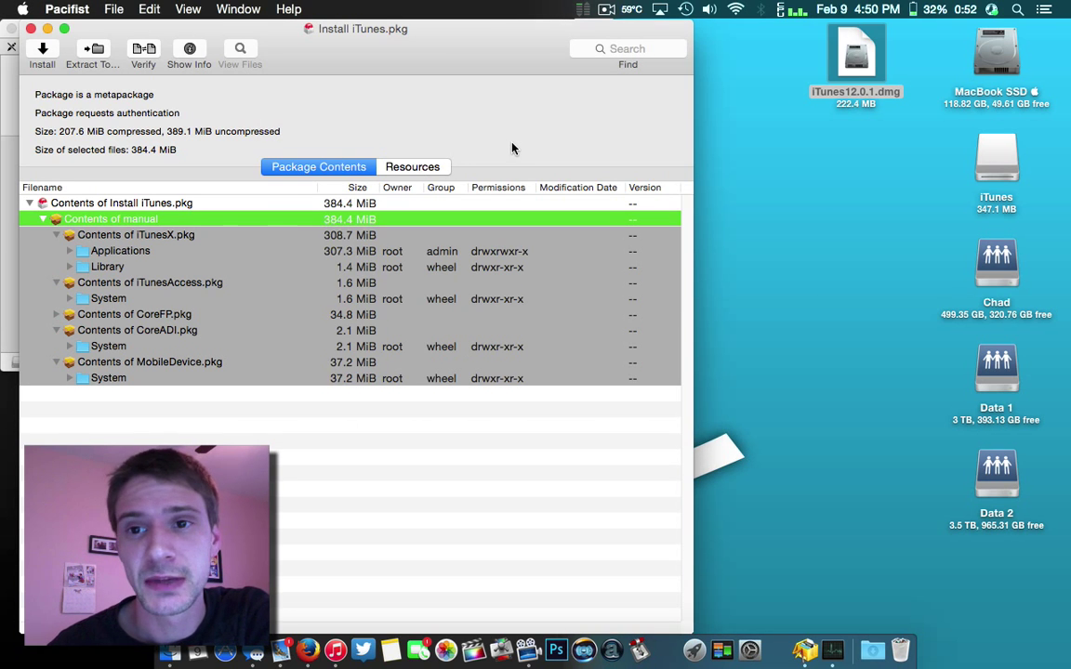